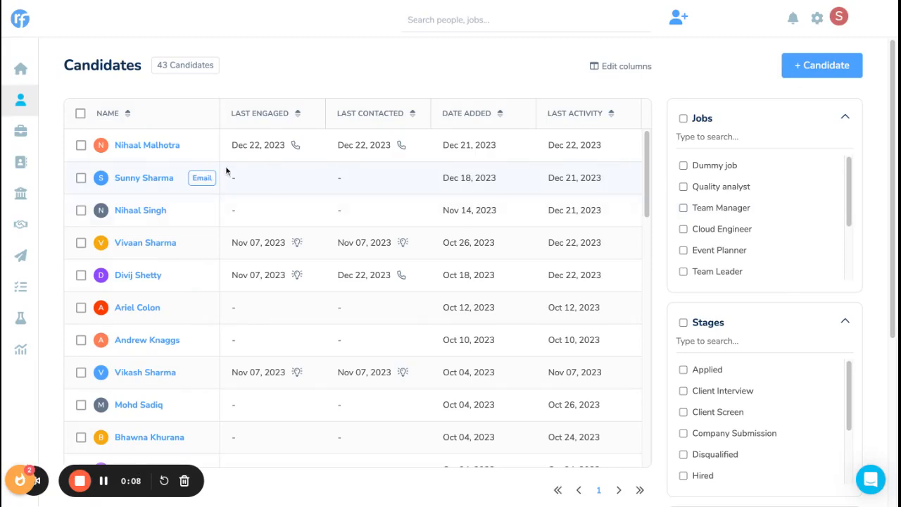
left_click(816, 18)
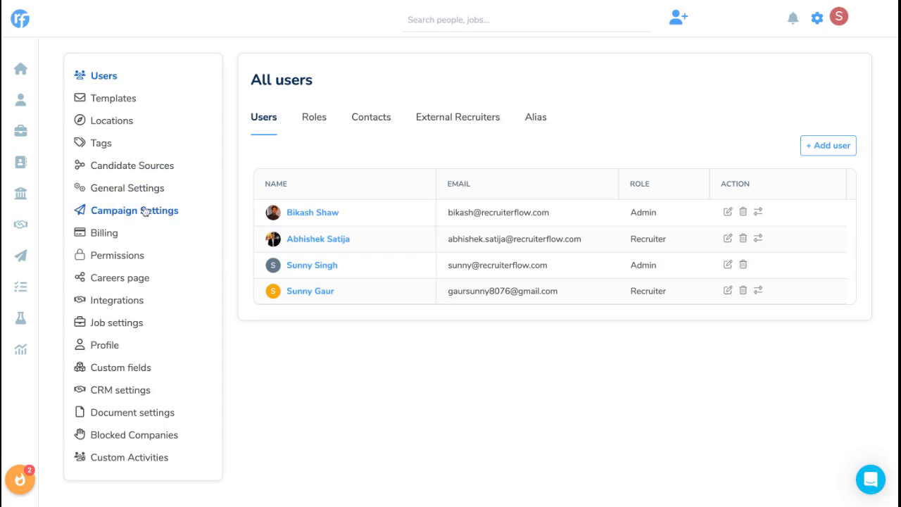
Step: Go to Campaign Settings and show the edit/delete actions for the Default Campaign Schedule
left_click(136, 209)
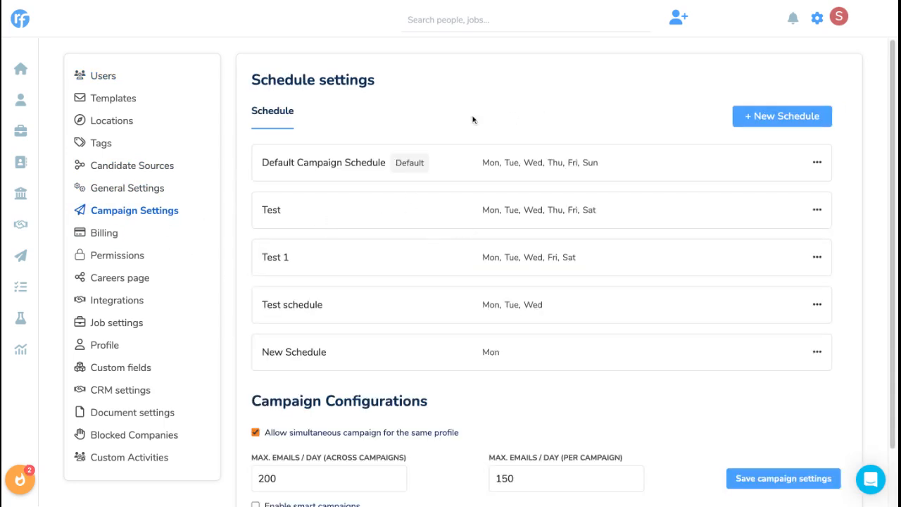
mouse_move(440, 68)
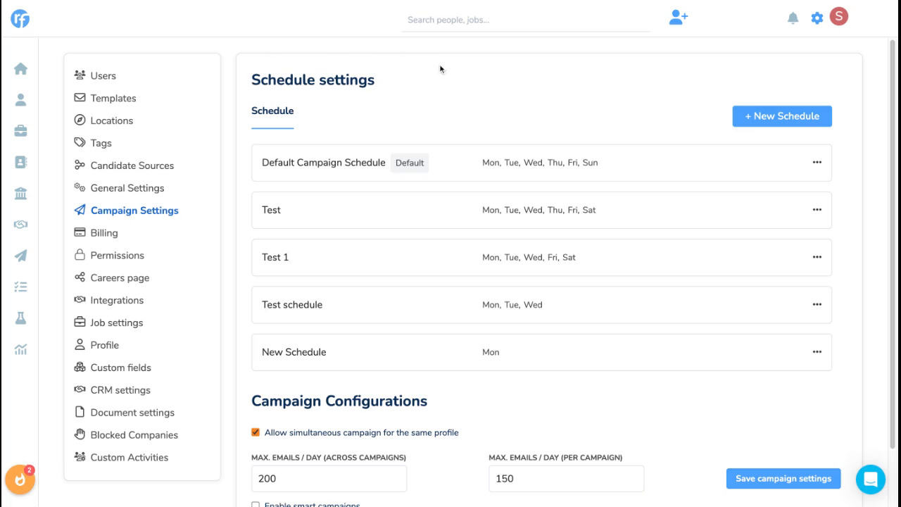
mouse_move(326, 182)
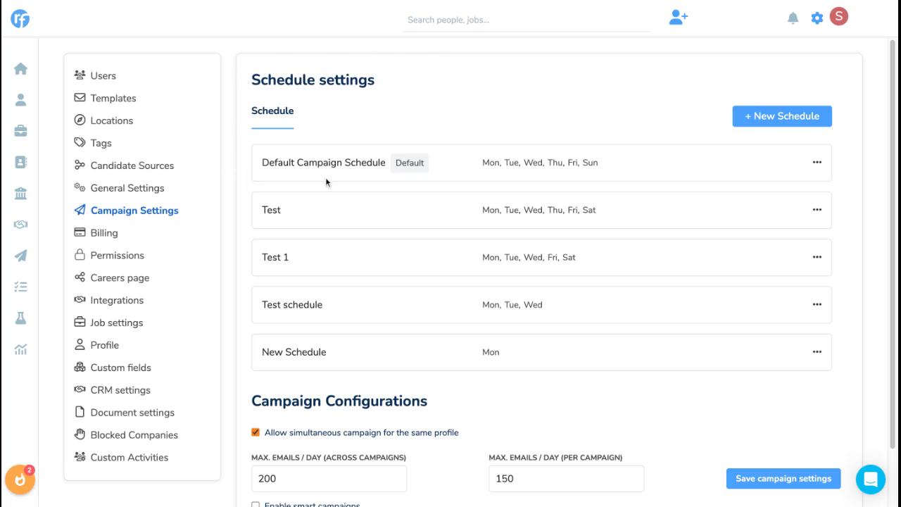
mouse_move(406, 213)
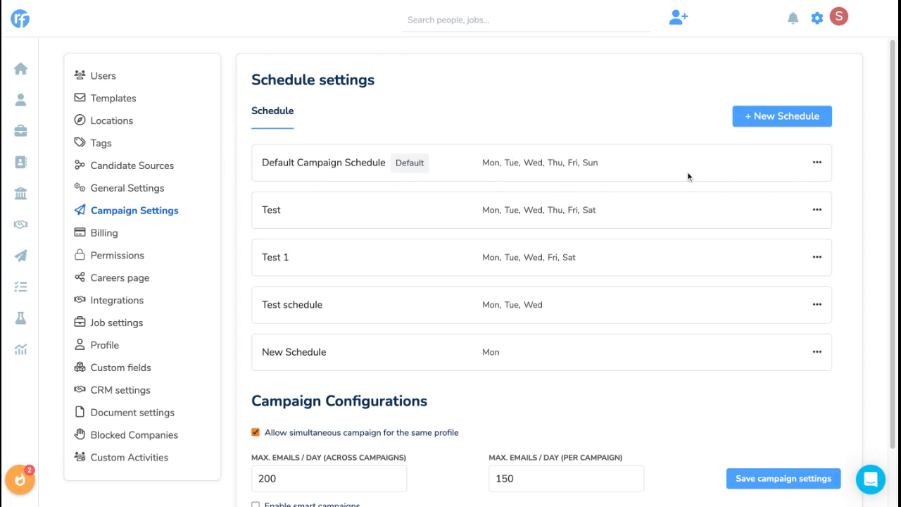
left_click(816, 162)
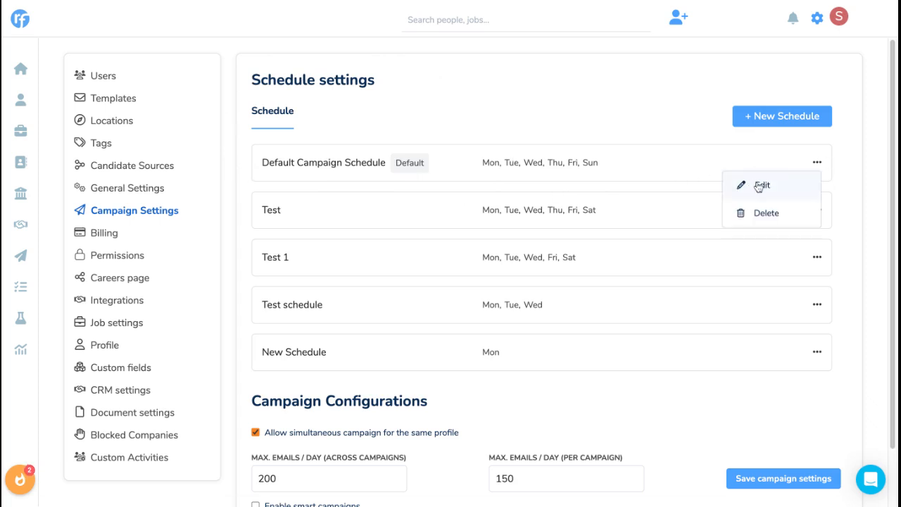
Step: Edit the Default Campaign Schedule and add 28 December as a no-campaign date
left_click(762, 185)
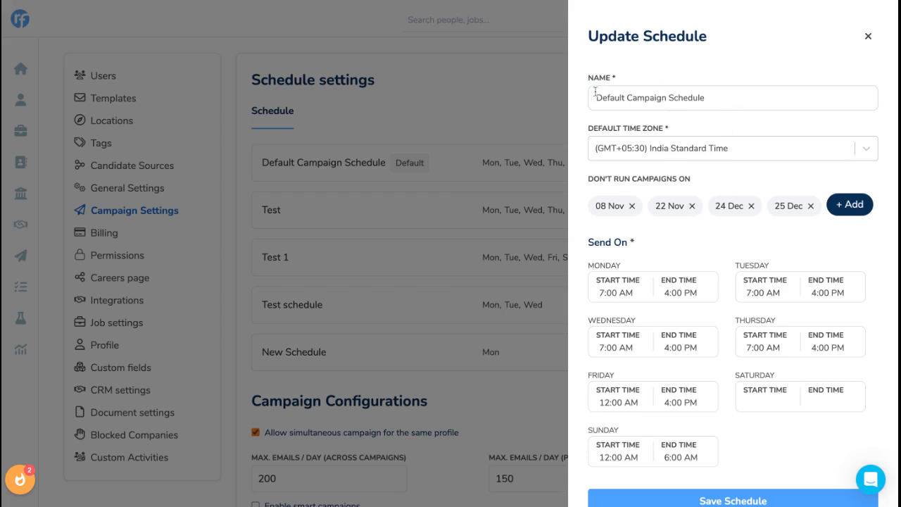
mouse_move(614, 127)
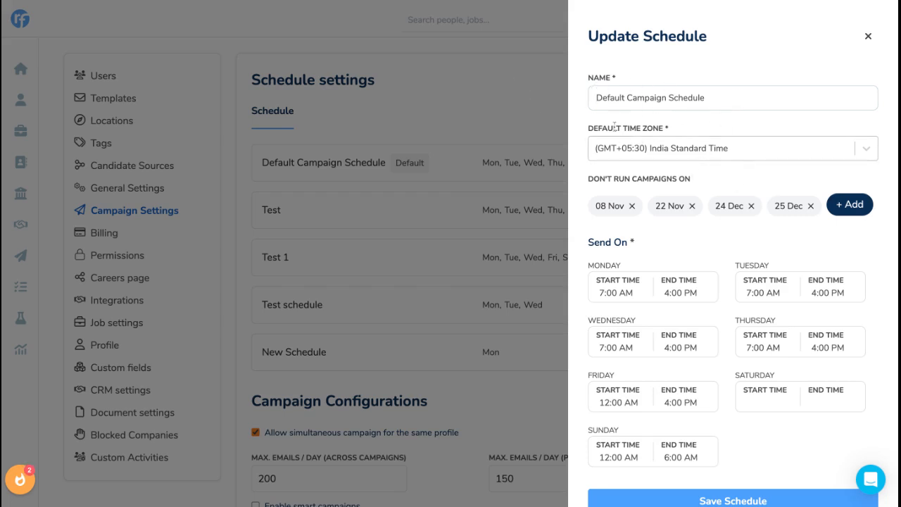
mouse_move(603, 185)
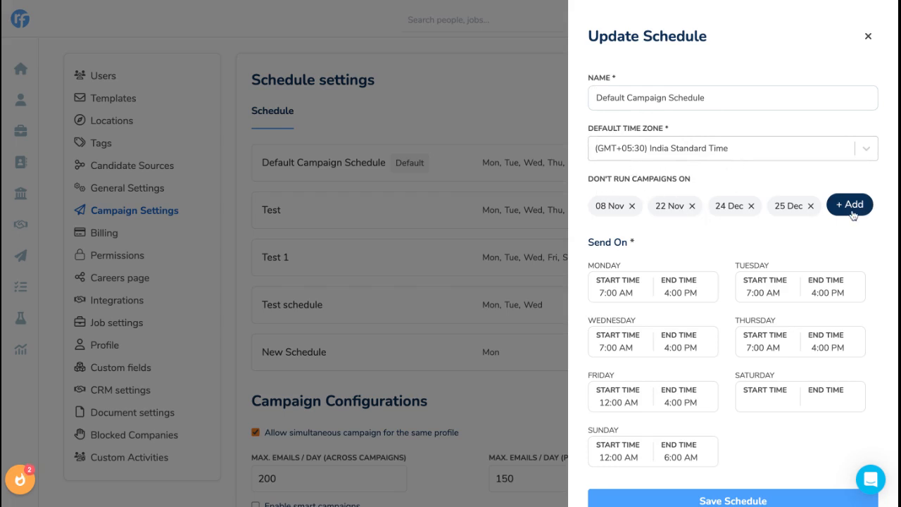
mouse_move(828, 211)
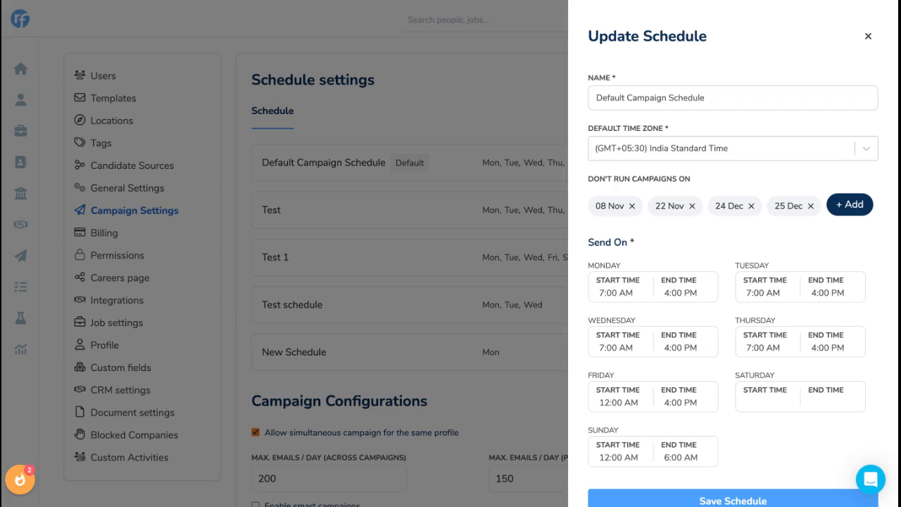
mouse_move(849, 204)
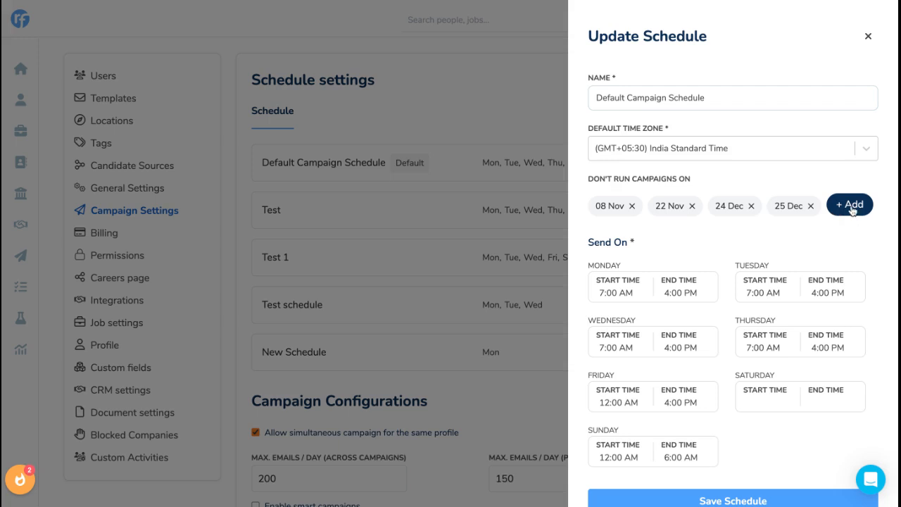
left_click(849, 204)
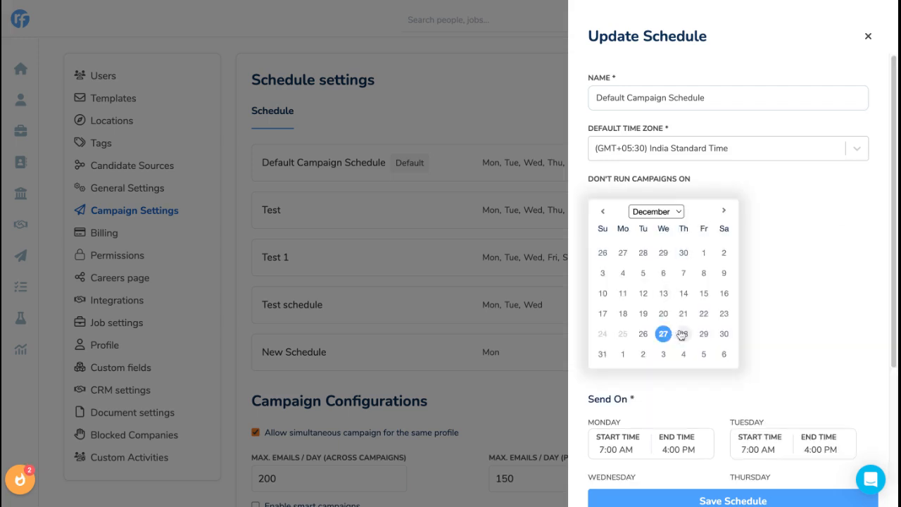
left_click(662, 333)
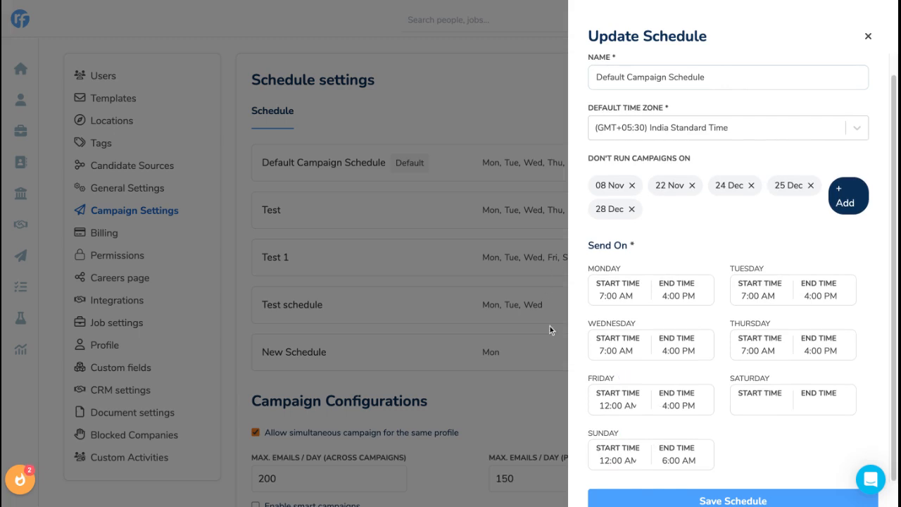
mouse_move(494, 287)
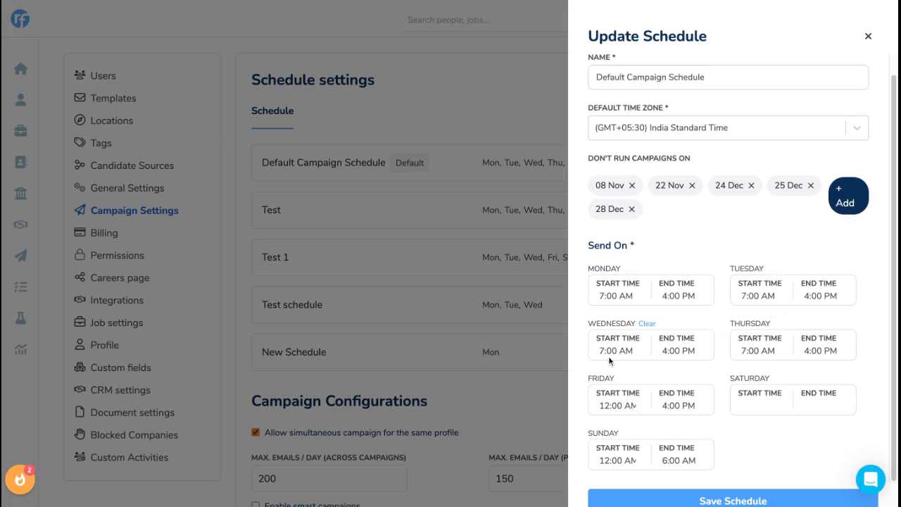
Step: Set Wednesday's end time to 12:00 PM, clear Saturday and Sunday hours, and save
left_click(617, 345)
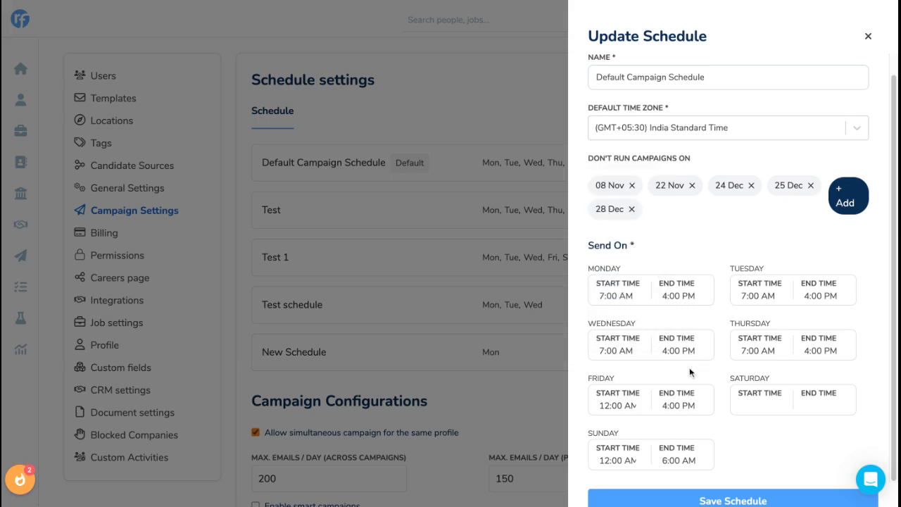
left_click(677, 345)
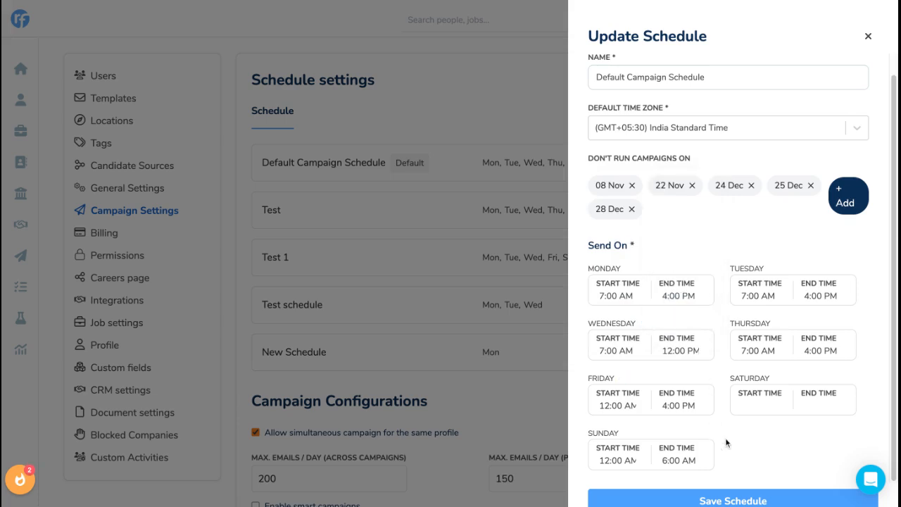
mouse_move(680, 421)
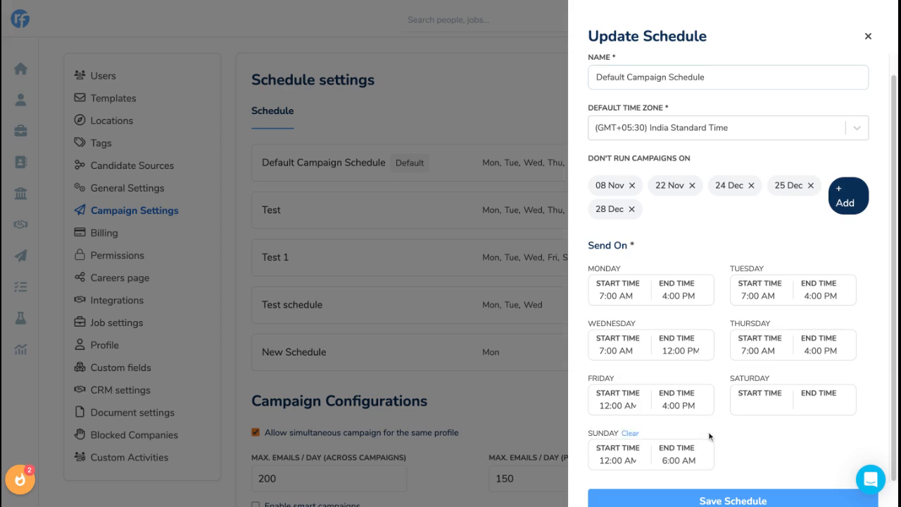
mouse_move(632, 438)
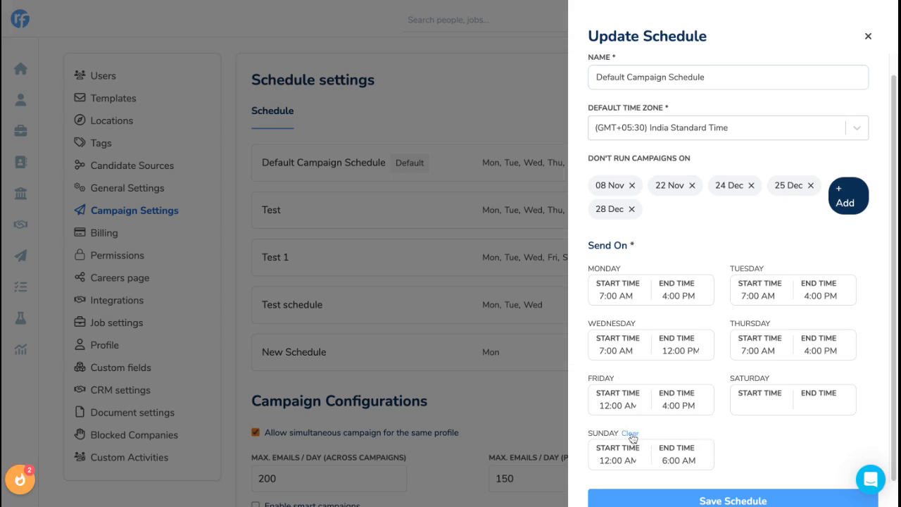
left_click(629, 432)
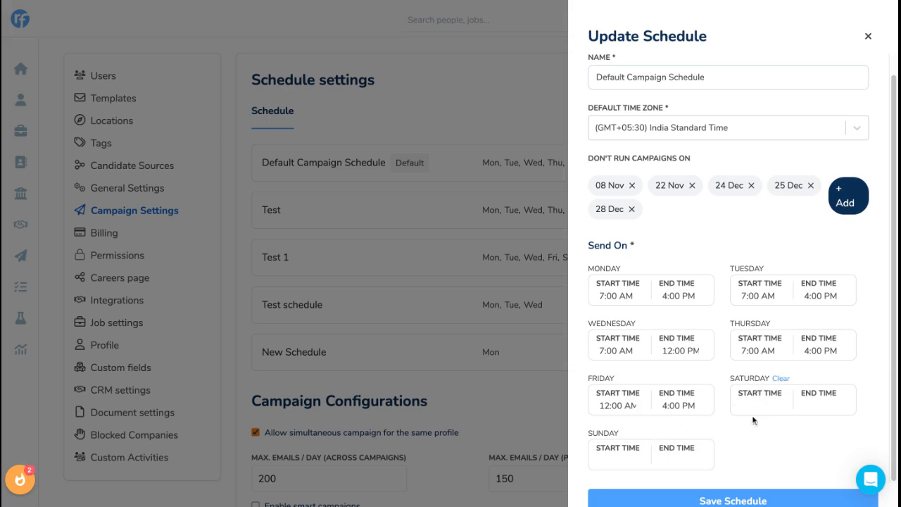
left_click(732, 500)
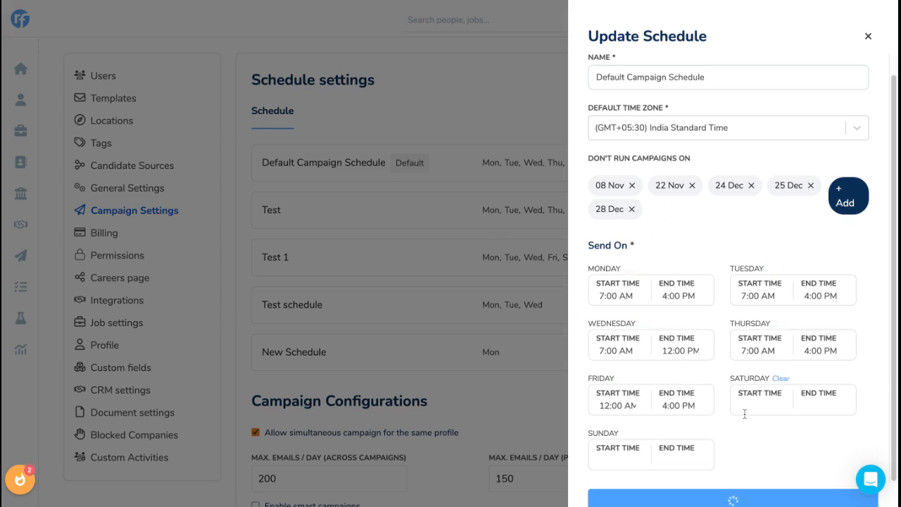
left_click(732, 498)
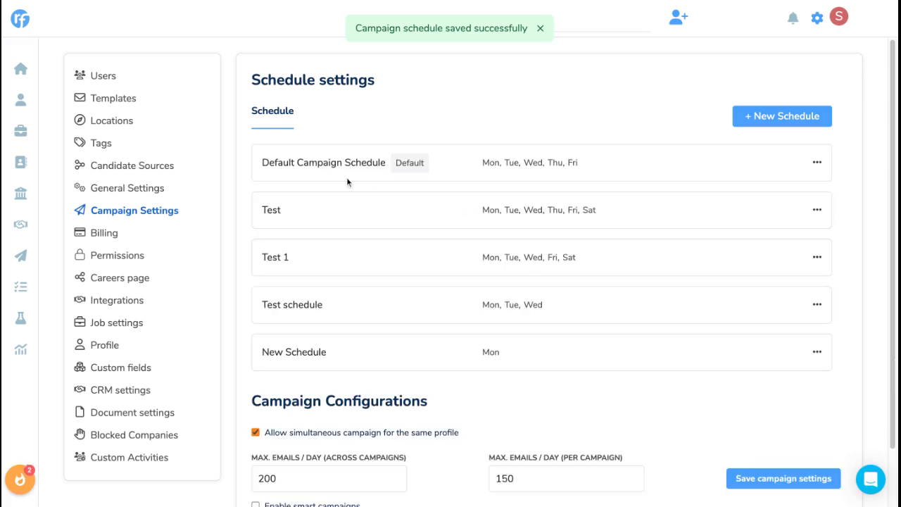
mouse_move(609, 171)
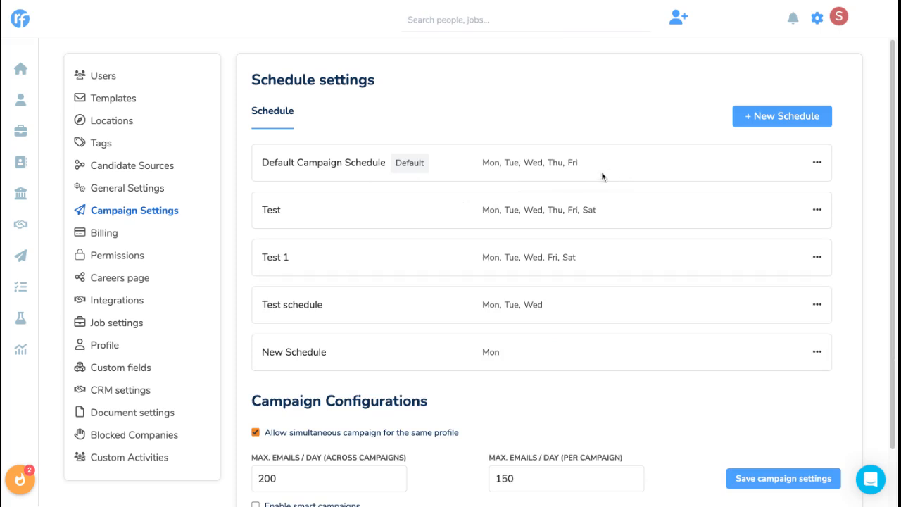
mouse_move(332, 140)
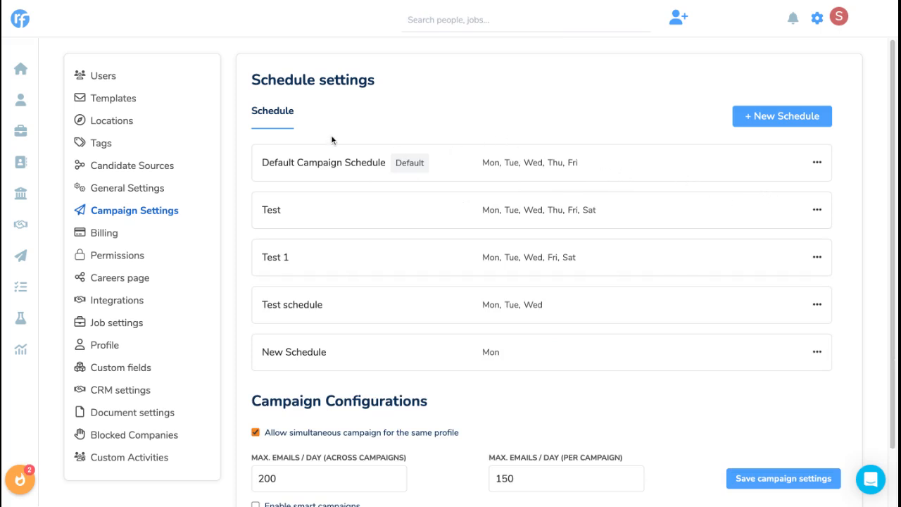
mouse_move(20, 255)
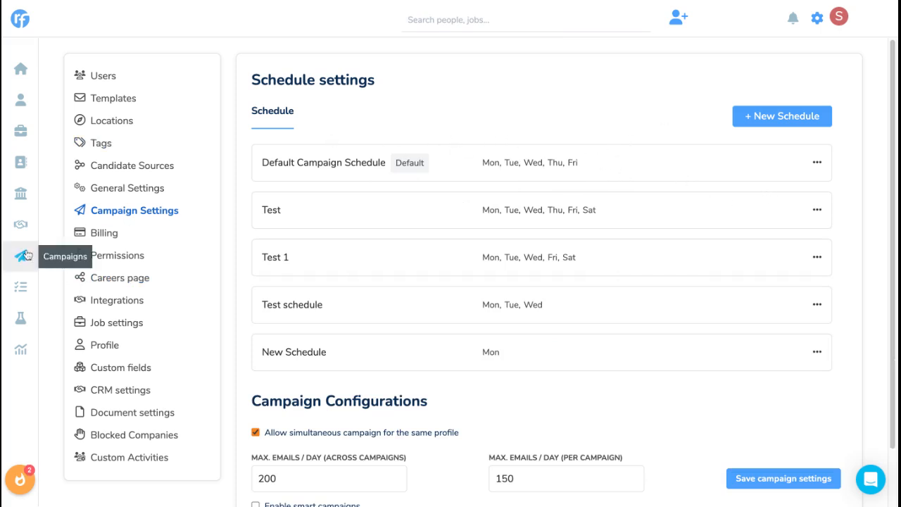
Step: Open the Campaigns list, preview the new-campaign schedule options, then dismiss the form
left_click(21, 256)
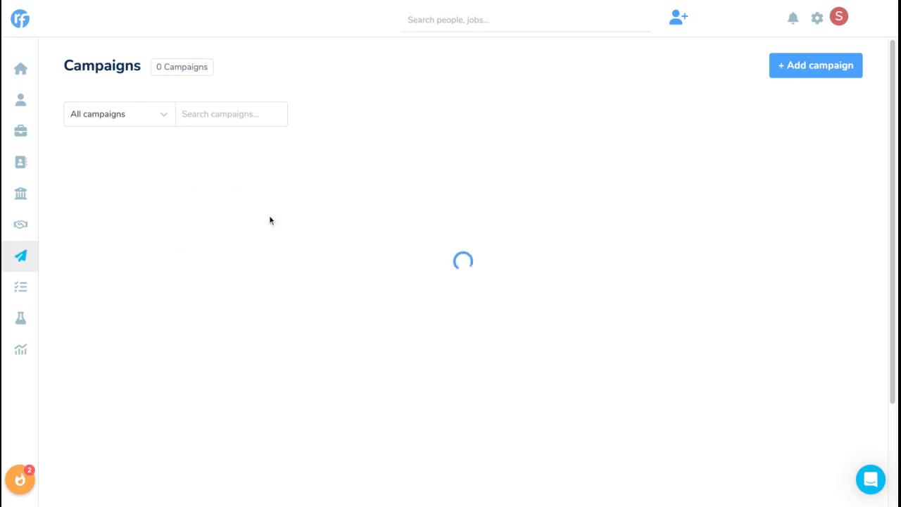
left_click(815, 64)
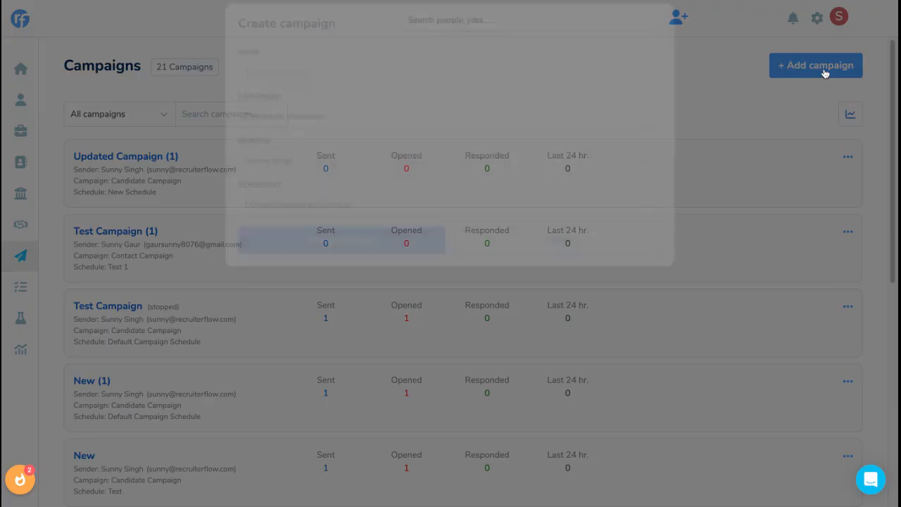
left_click(815, 64)
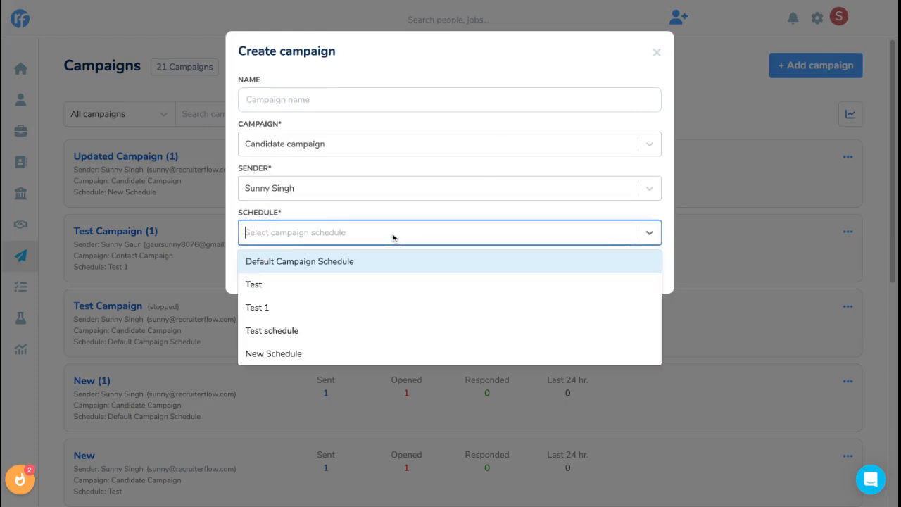
mouse_move(325, 283)
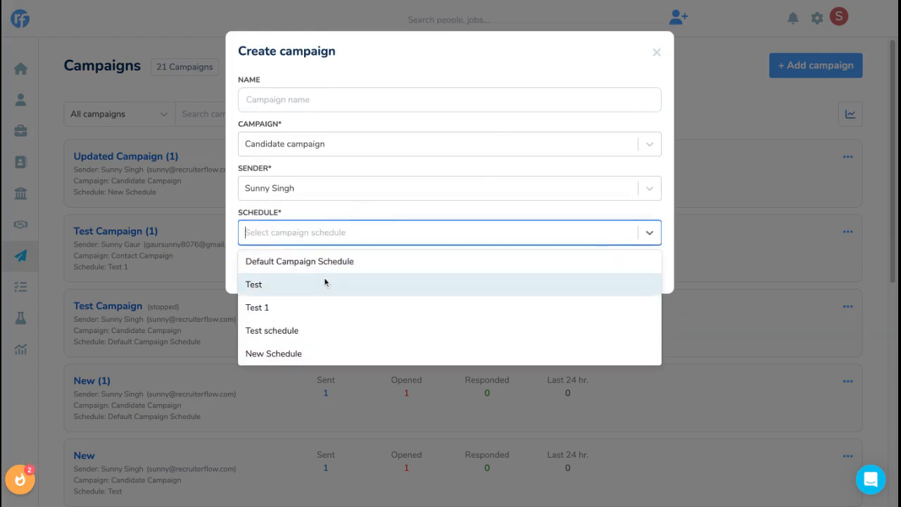
left_click(254, 283)
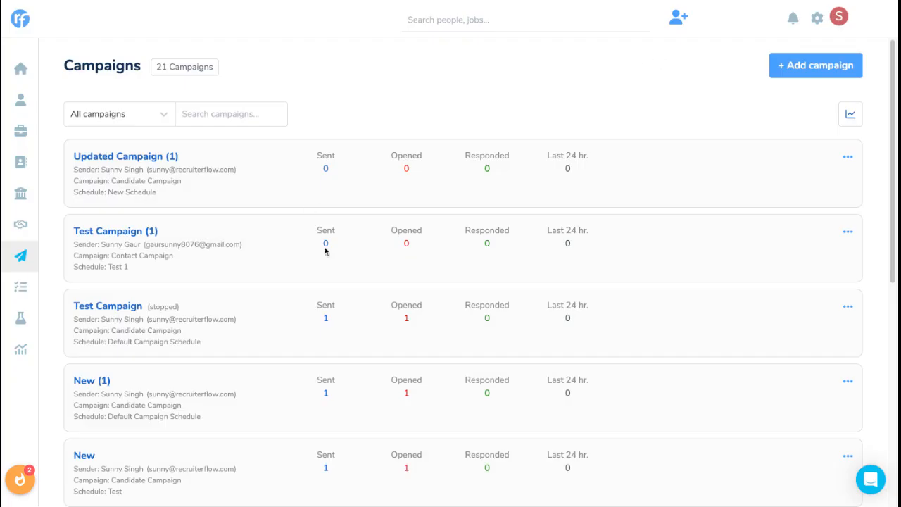
mouse_move(809, 273)
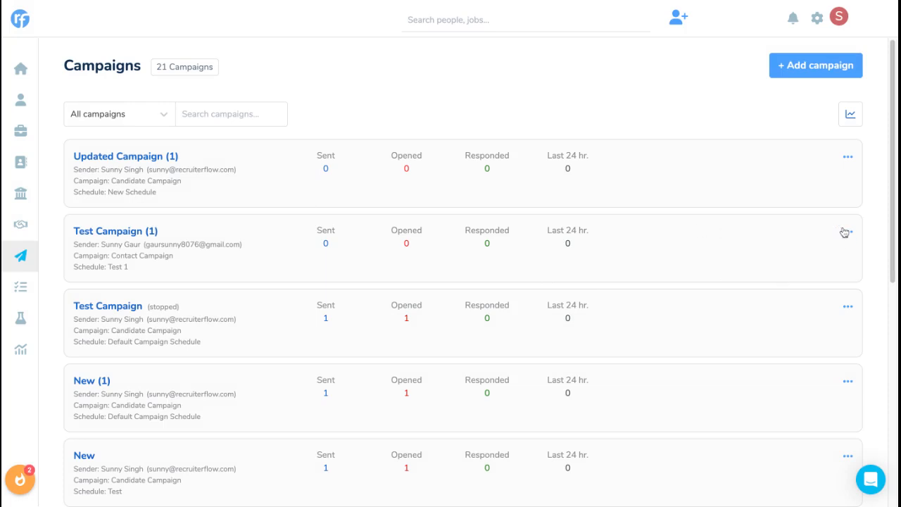
Step: Change Test Campaign (1)'s schedule to Default Campaign Schedule, then return to Campaigns
left_click(847, 231)
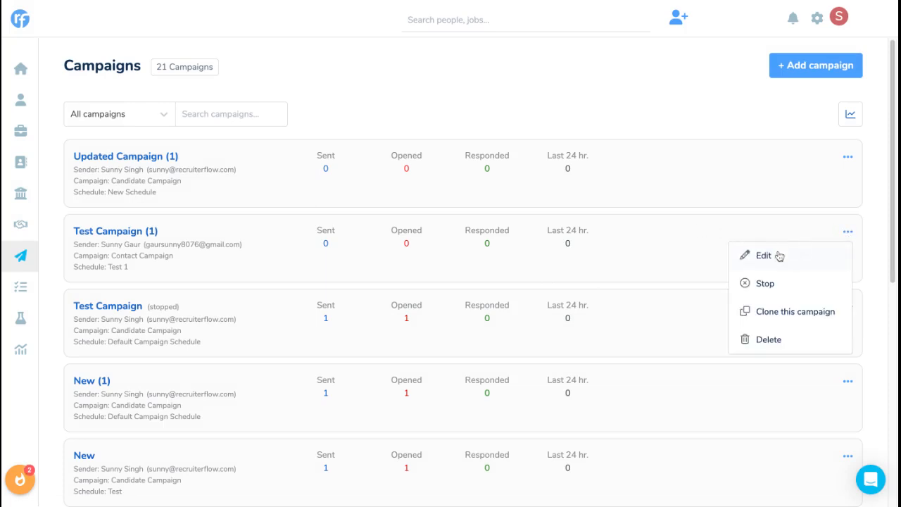
left_click(762, 255)
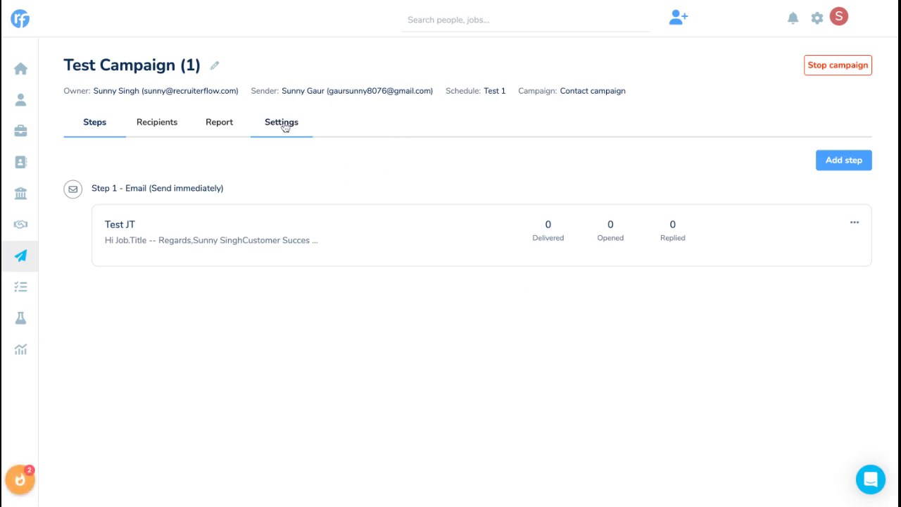
left_click(281, 122)
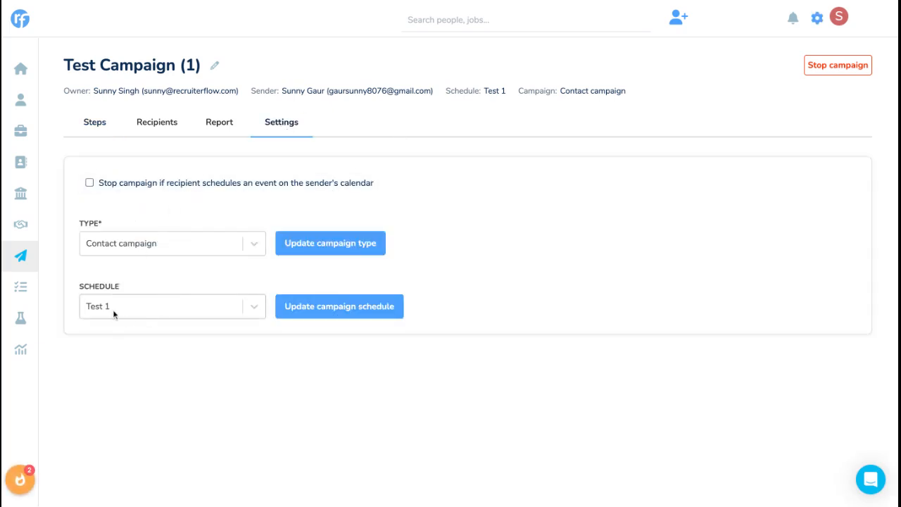
left_click(172, 305)
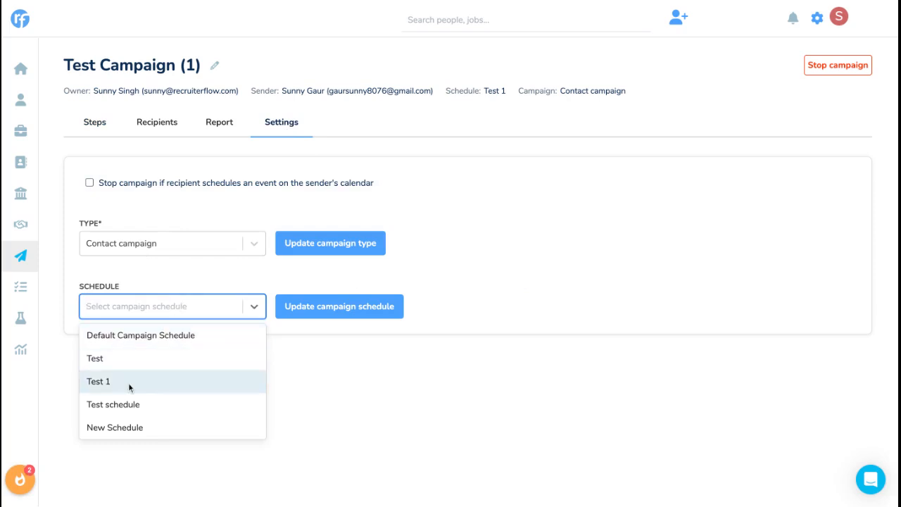
left_click(140, 335)
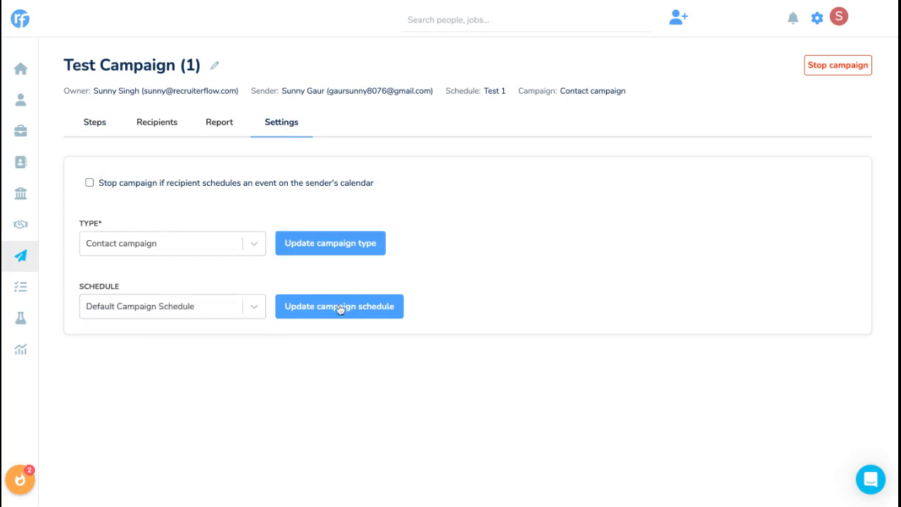
left_click(338, 306)
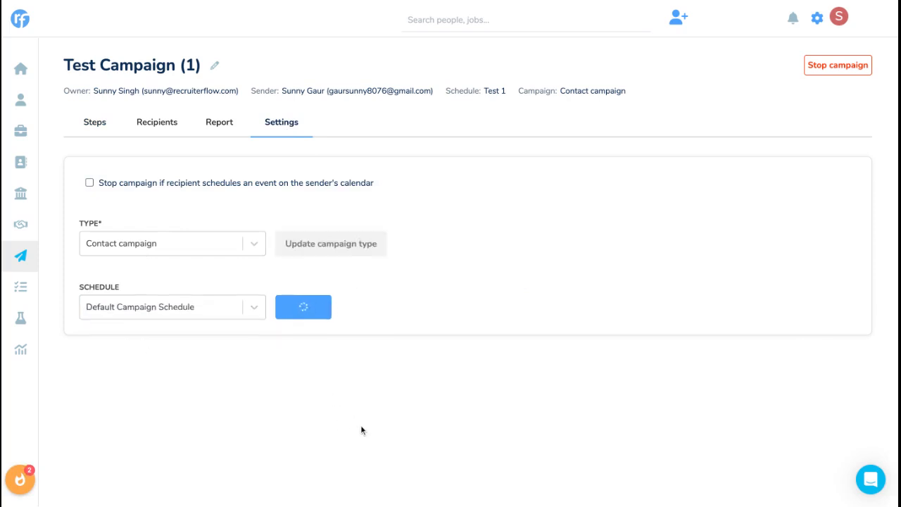
left_click(303, 307)
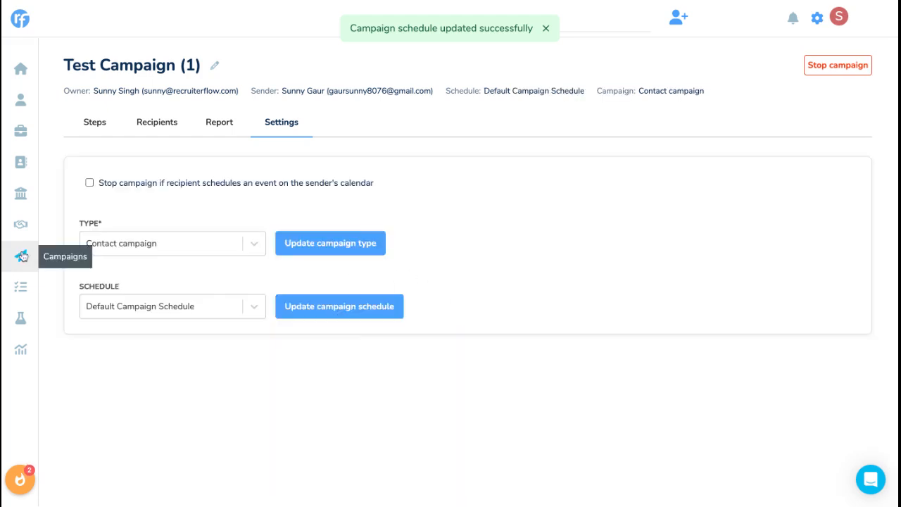
left_click(21, 255)
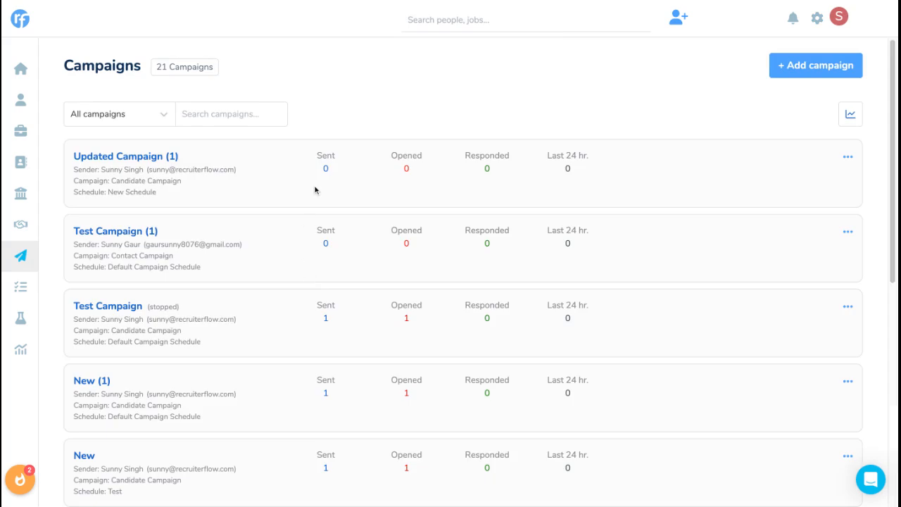
mouse_move(294, 73)
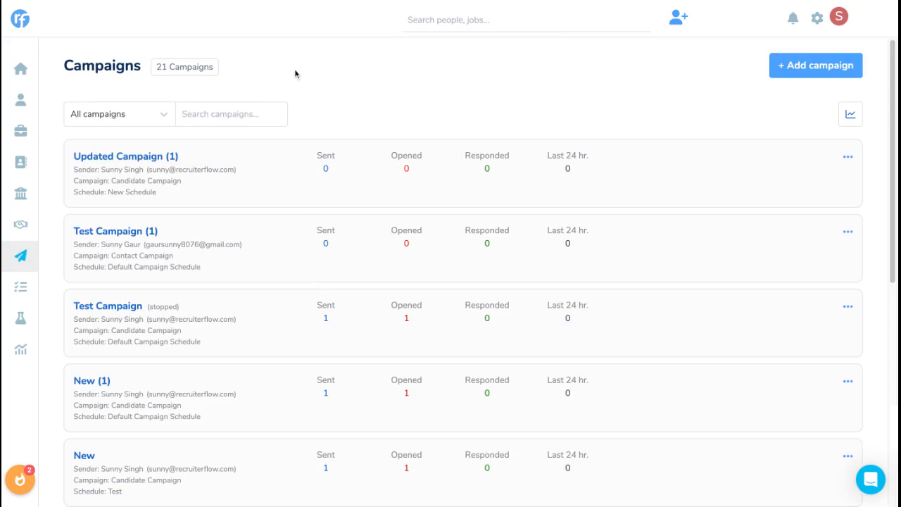